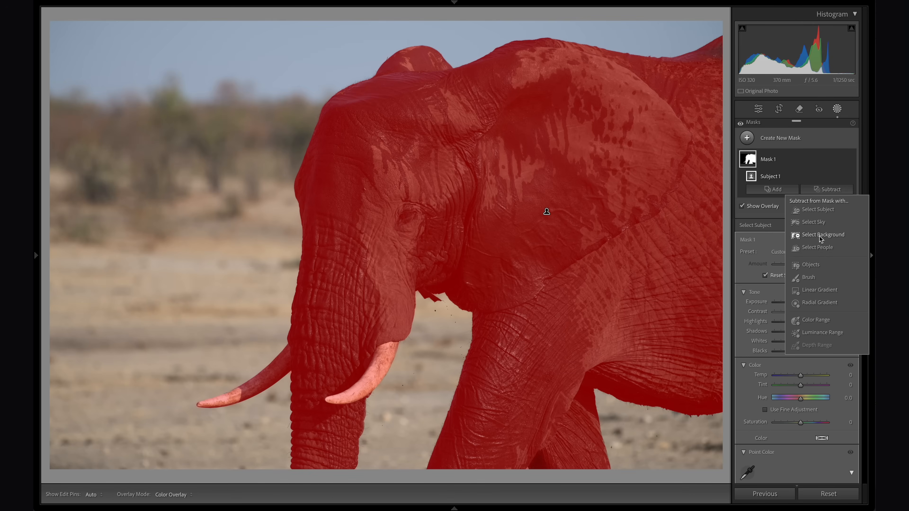
Subtract the background selection from the elephant's subject mask (Mask 1).
left_click(807, 276)
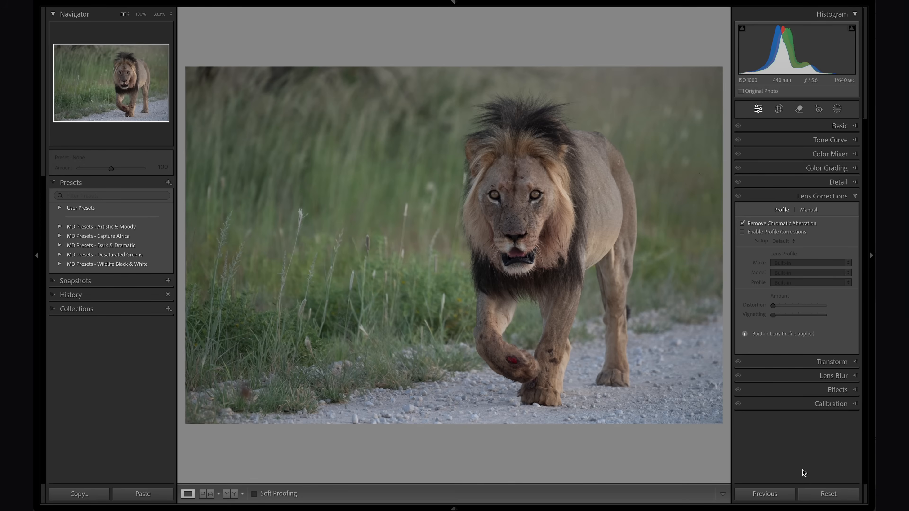
mouse_move(806, 472)
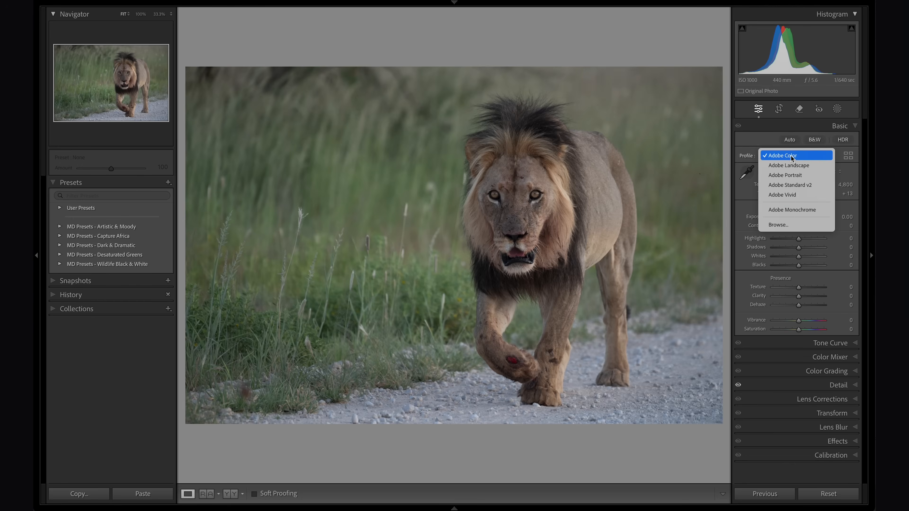
Apply the Camera Flat v2 profile to the lion photo from the profile browser.
left_click(777, 224)
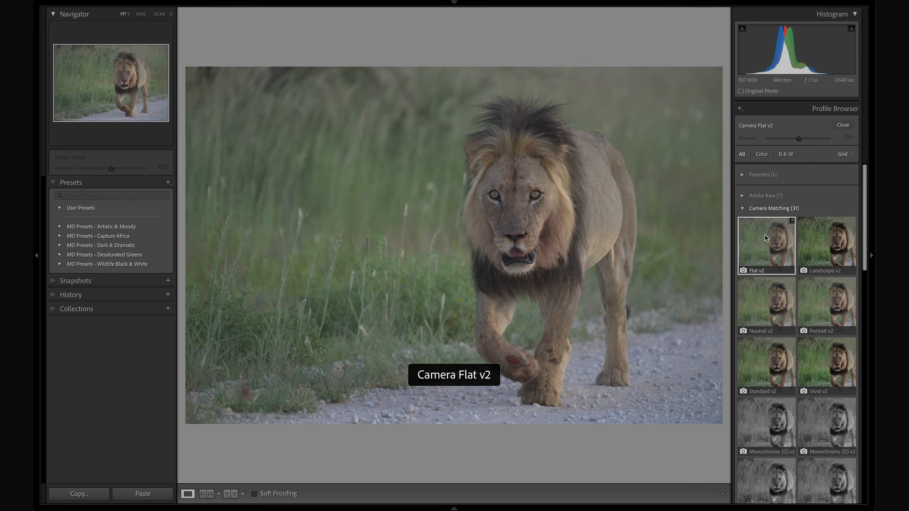
left_click(841, 125)
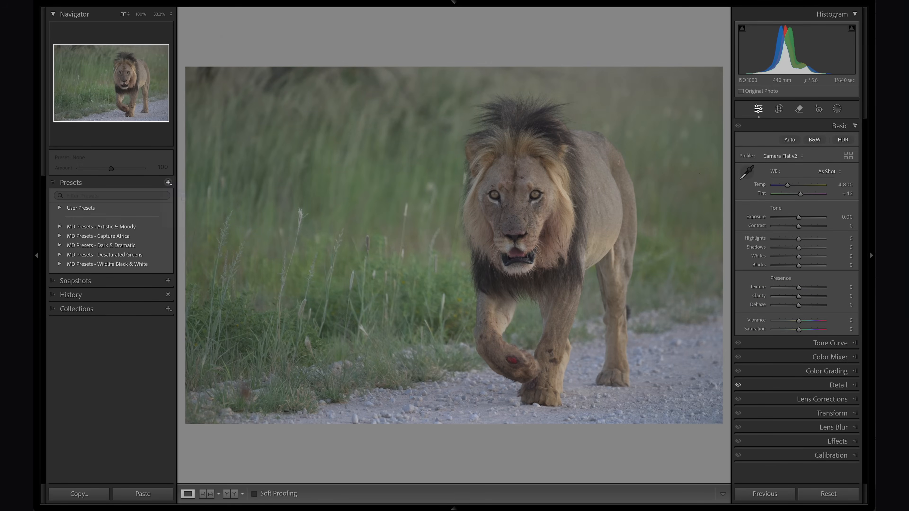
Save the current settings as a new develop preset named 'Z8 Initilize'.
left_click(168, 182)
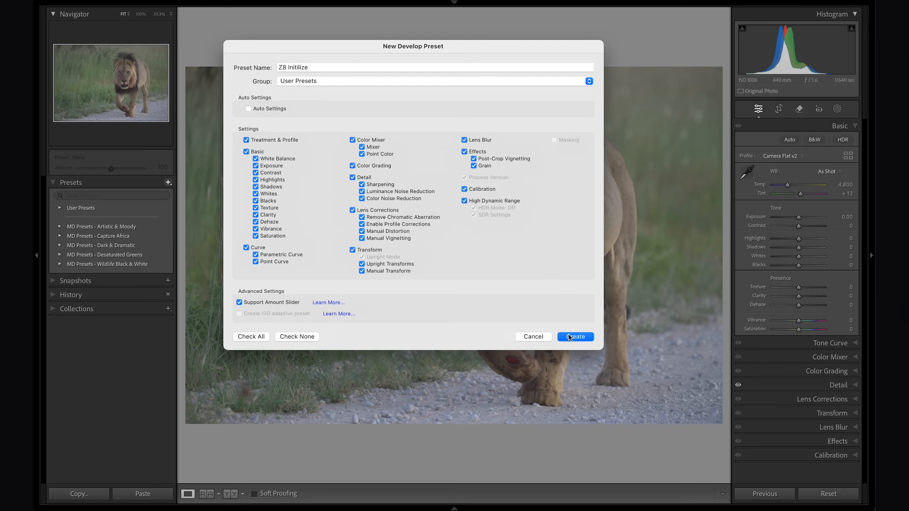
left_click(574, 336)
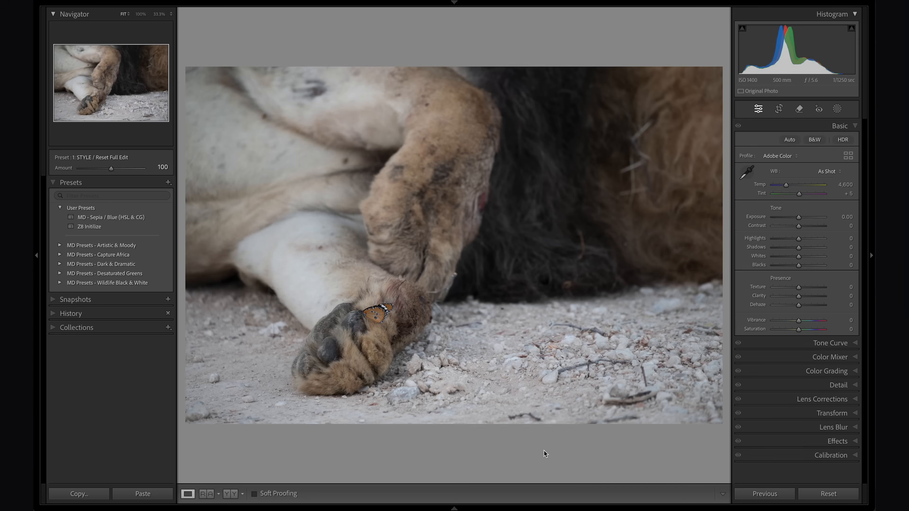
left_click(90, 226)
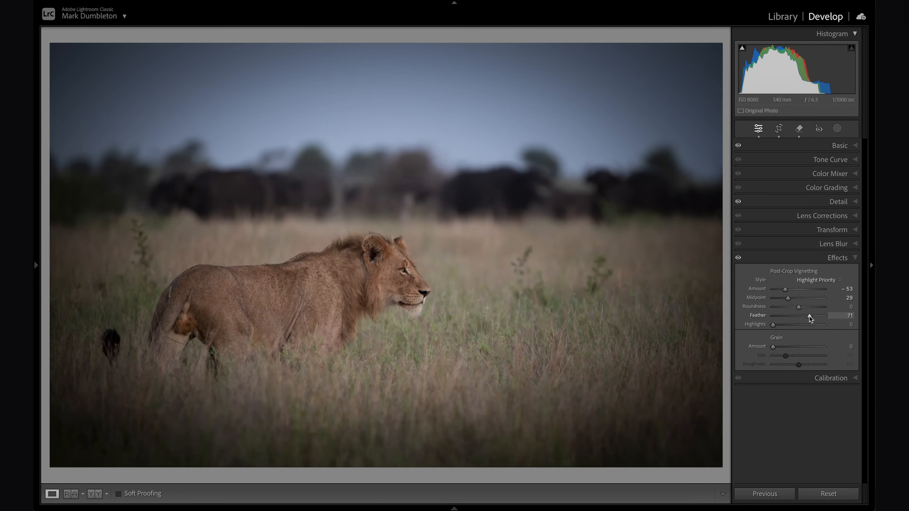
Give the post-crop vignette Amount -53, Midpoint 29 and Feather 71.
left_click(818, 129)
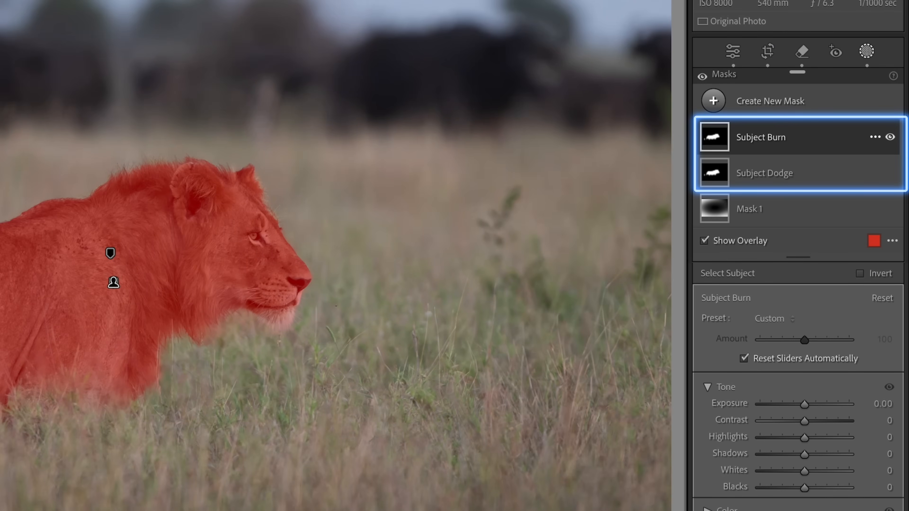
Brighten the Subject Dodge mask to Exposure 0.97 and erase it near the eye with a size-5 brush.
left_click(764, 173)
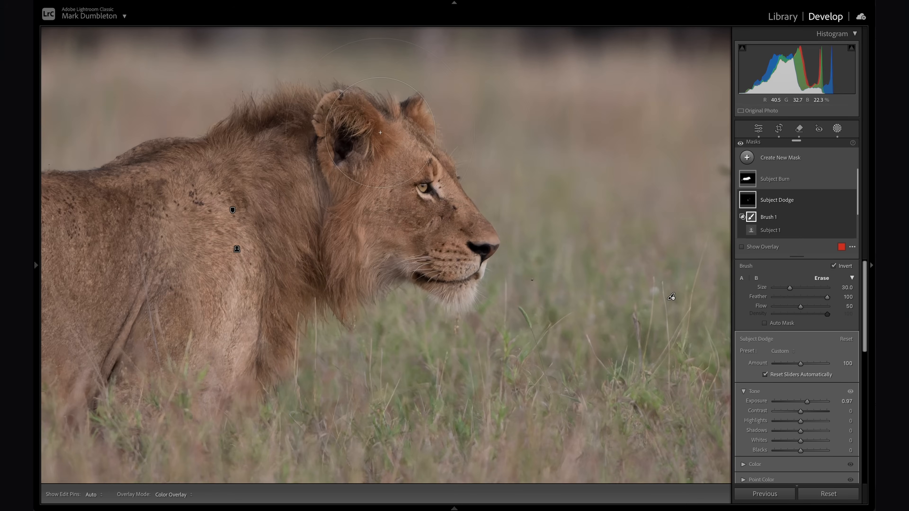
scroll("down", 3)
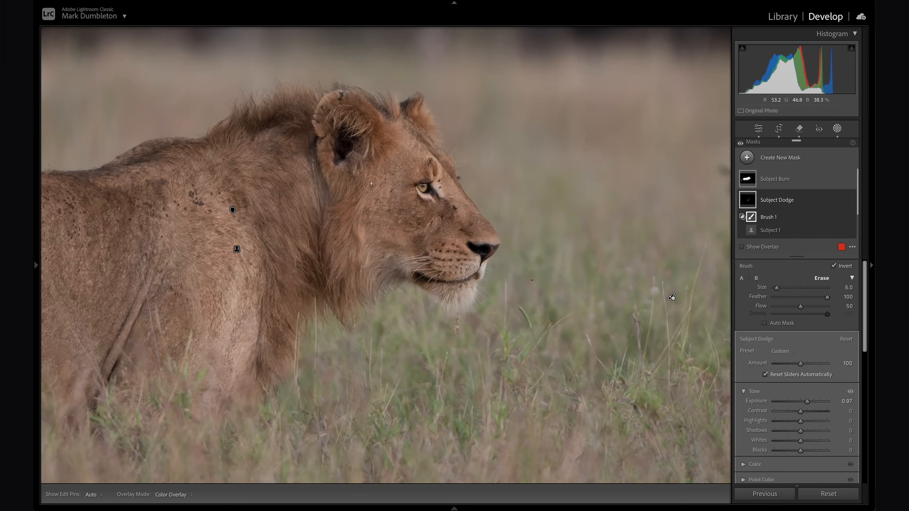
left_click(775, 178)
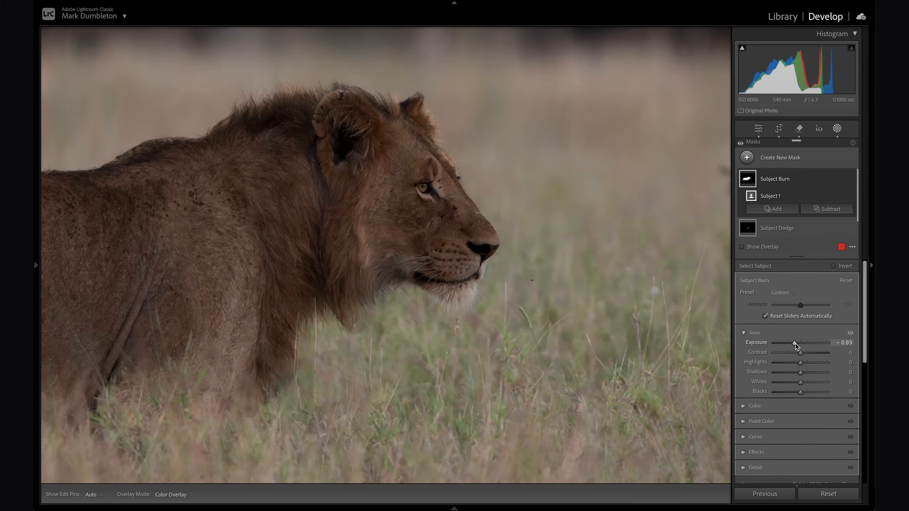
Narrow the Subject Burn mask by intersecting it with another selection.
left_click(801, 208)
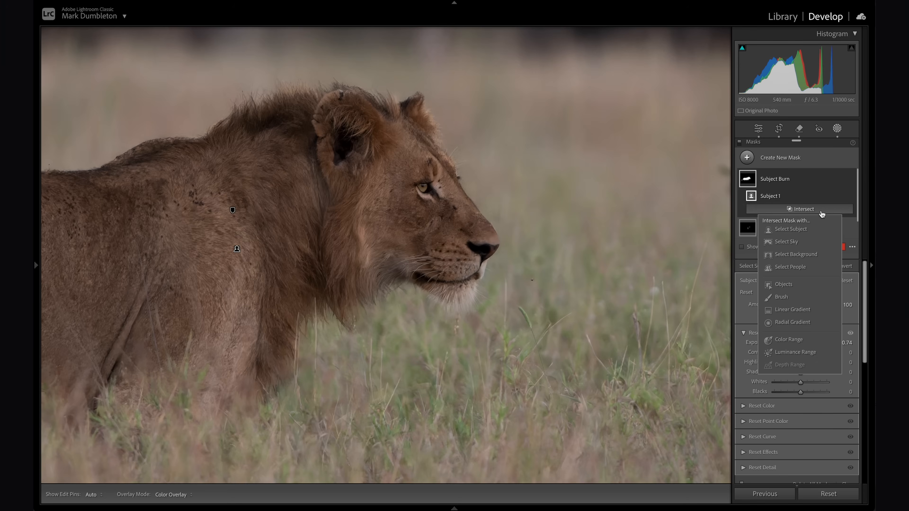
left_click(781, 297)
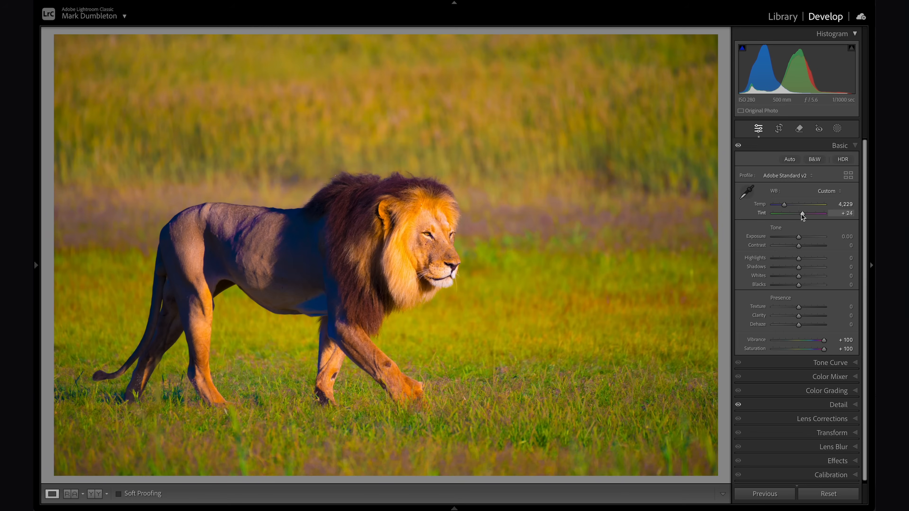
mouse_move(823, 343)
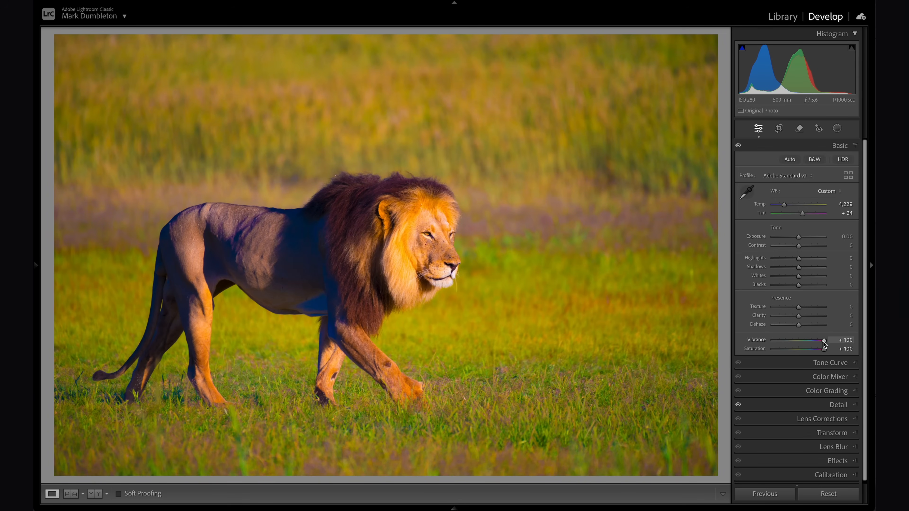